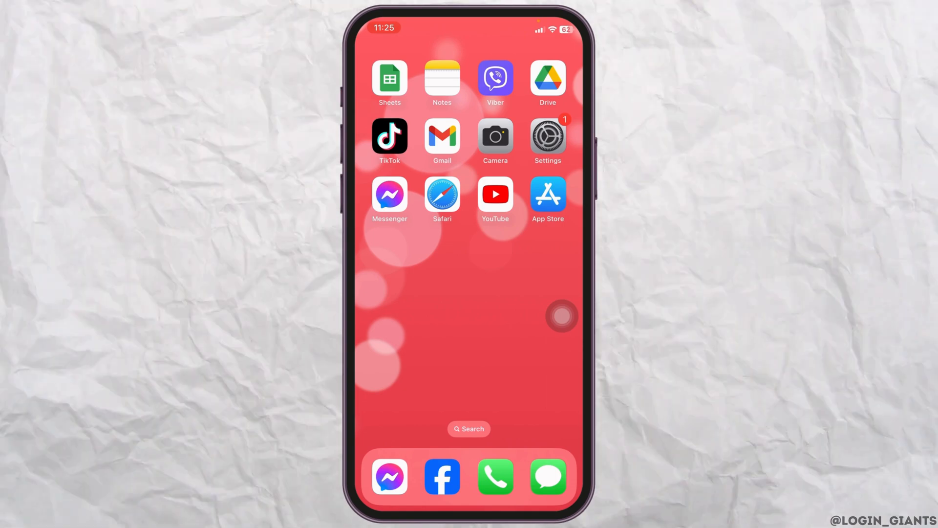
Step: Launch the Settings app from the Home Screen
click(547, 134)
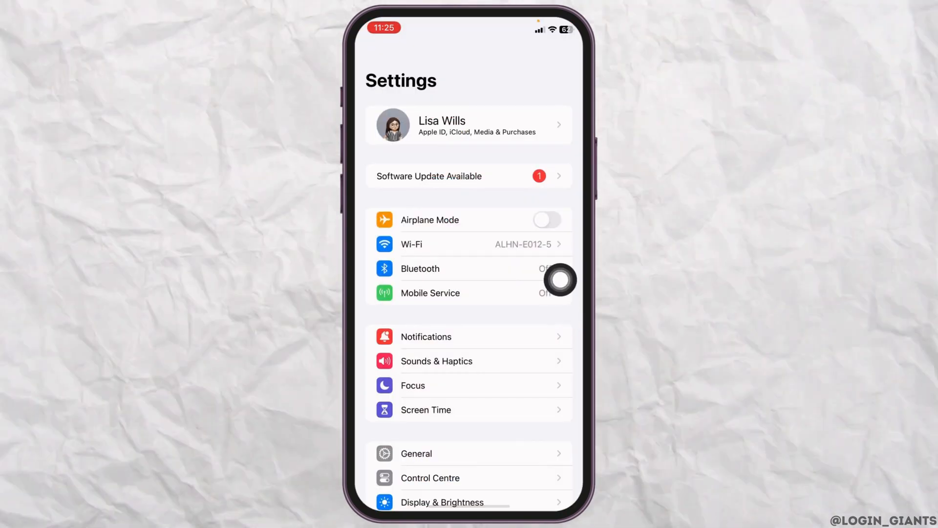
Step: Review Mobile Service's Voice & Data options, confirming VoLTE is on
click(429, 292)
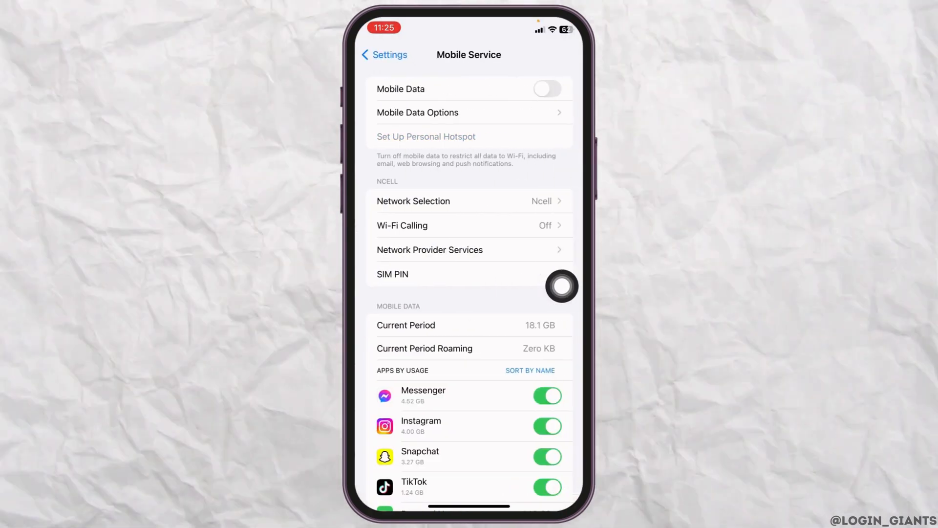
mouse_move(562, 198)
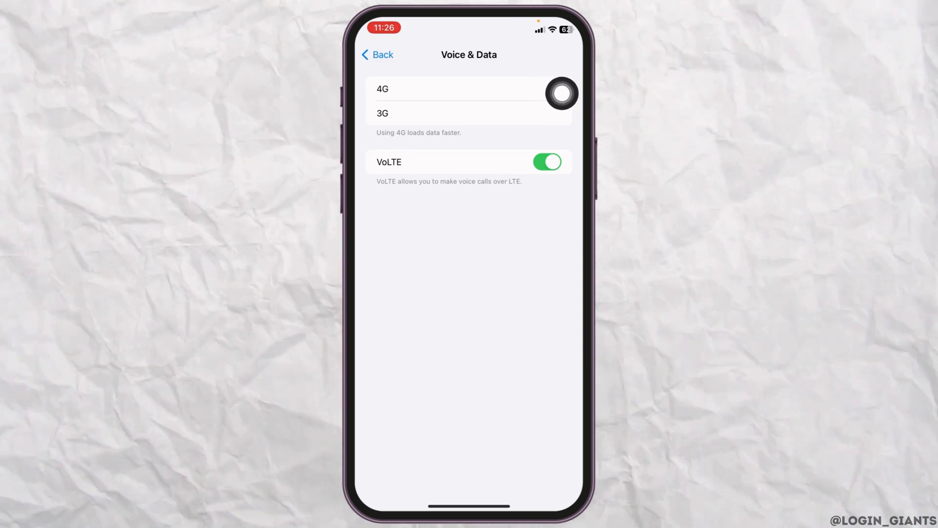
click(376, 54)
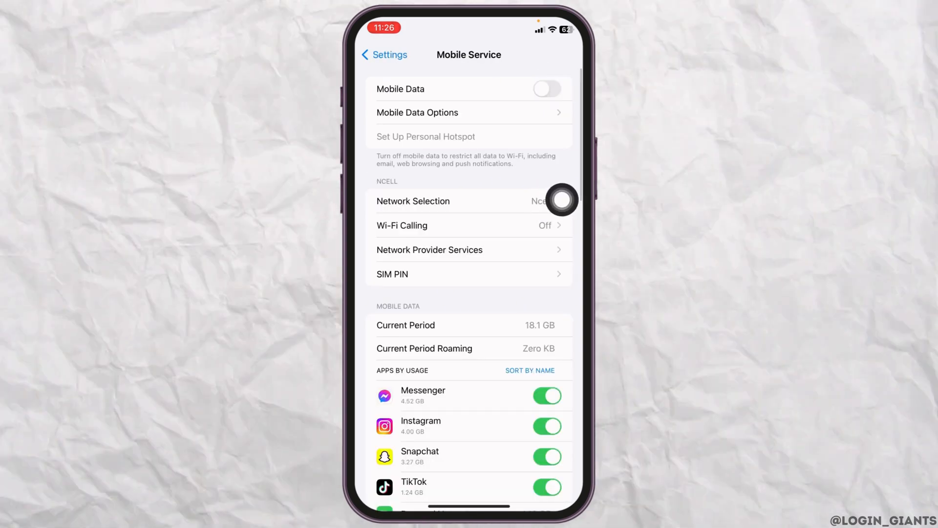
Step: Confirm Network Selection is set to Automatic and return to the main Settings list
click(413, 201)
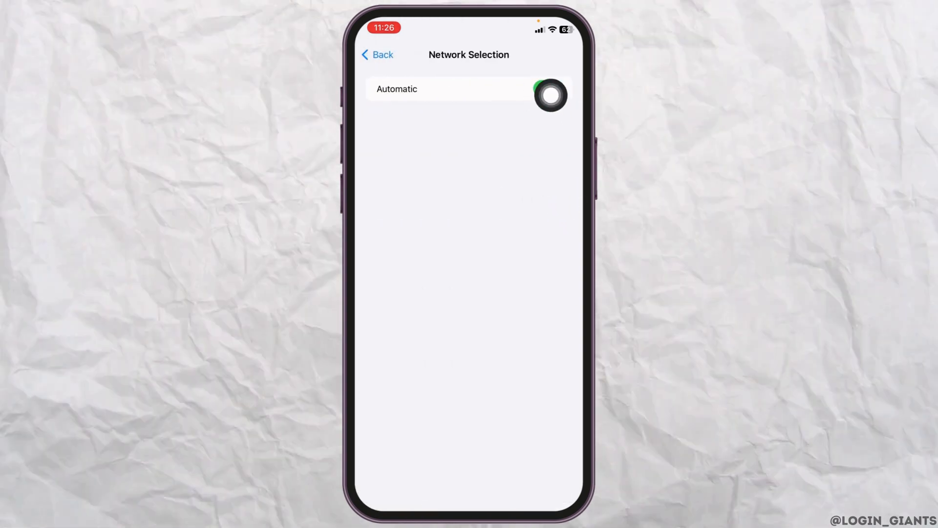
click(549, 96)
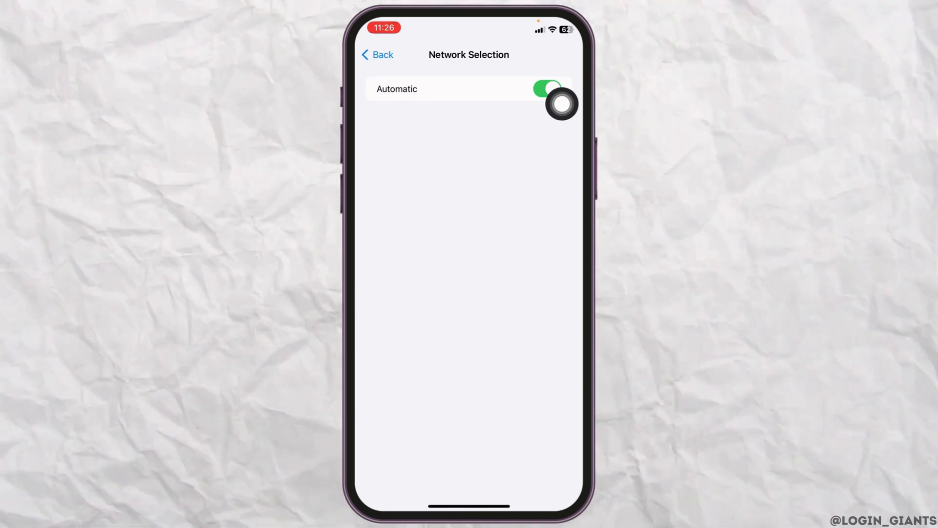
click(377, 54)
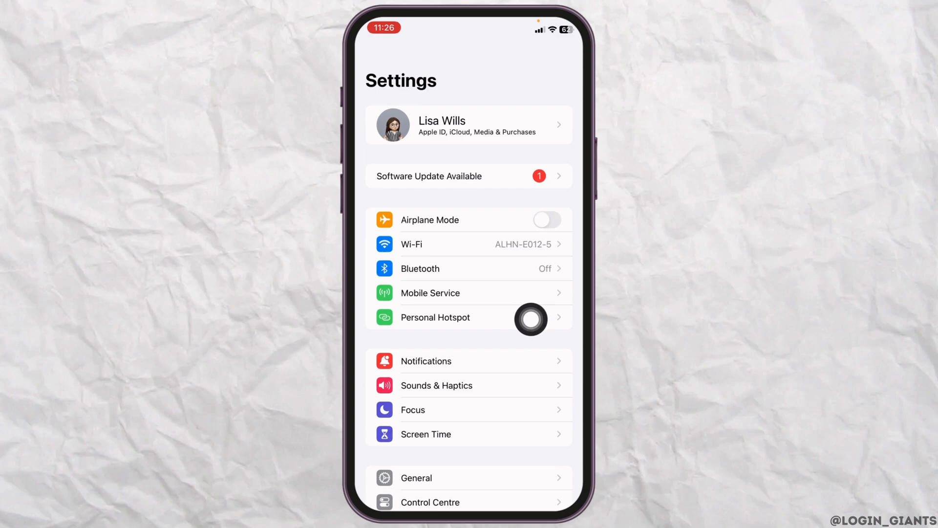
Step: Review Personal Hotspot, then switch Airplane Mode on and back off
click(435, 317)
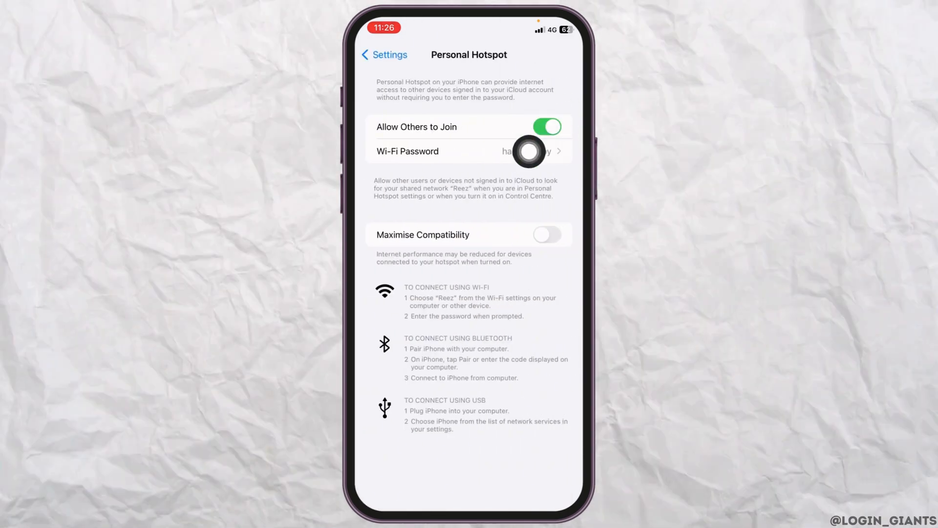
click(384, 54)
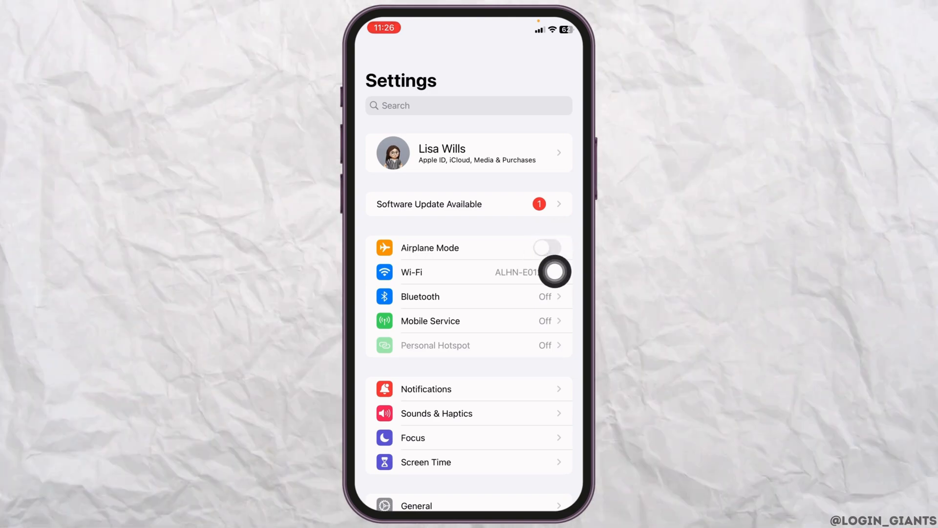
mouse_move(563, 304)
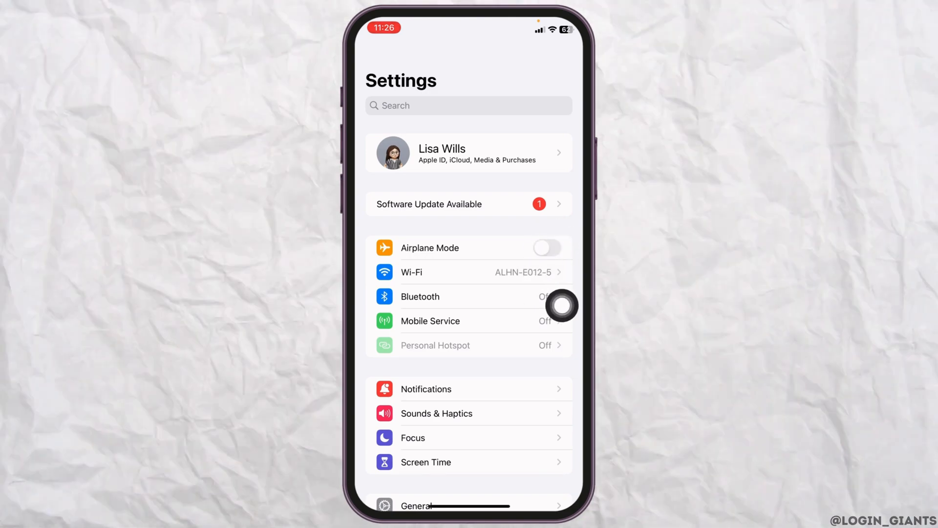
click(546, 248)
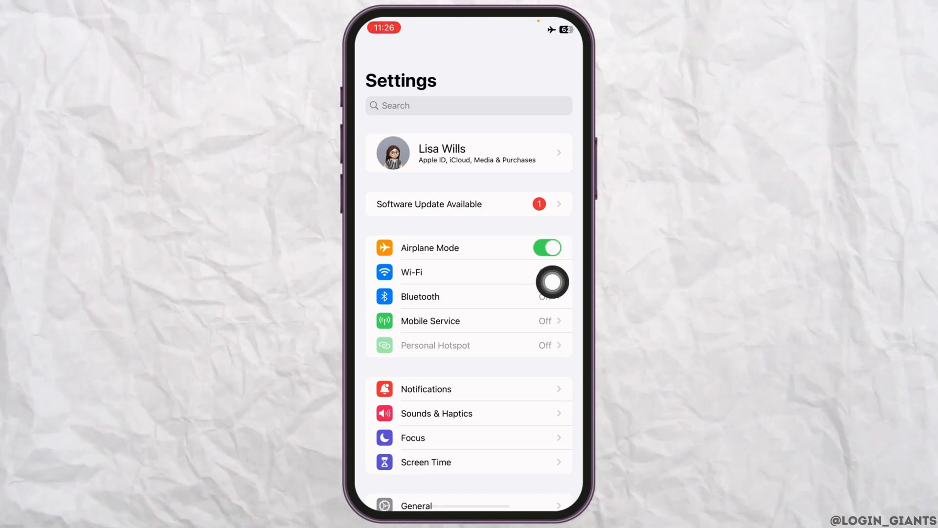
click(545, 247)
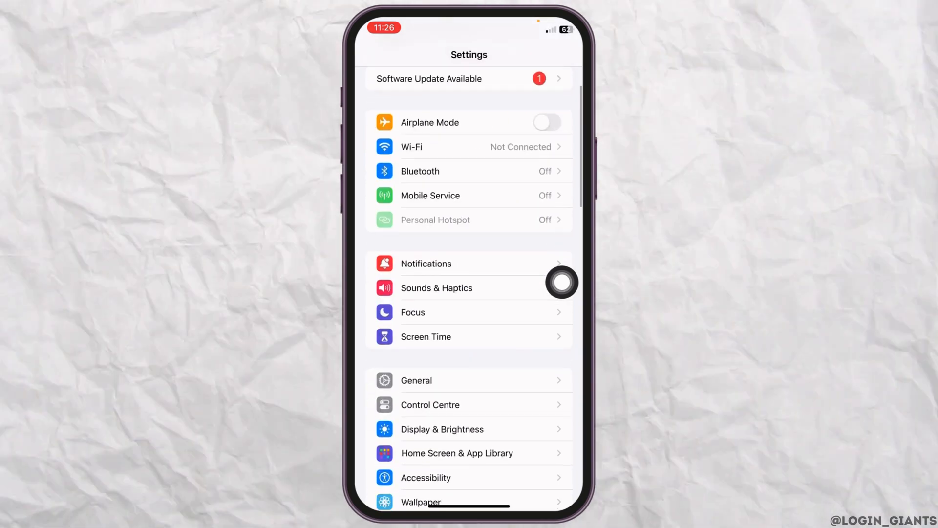
click(416, 381)
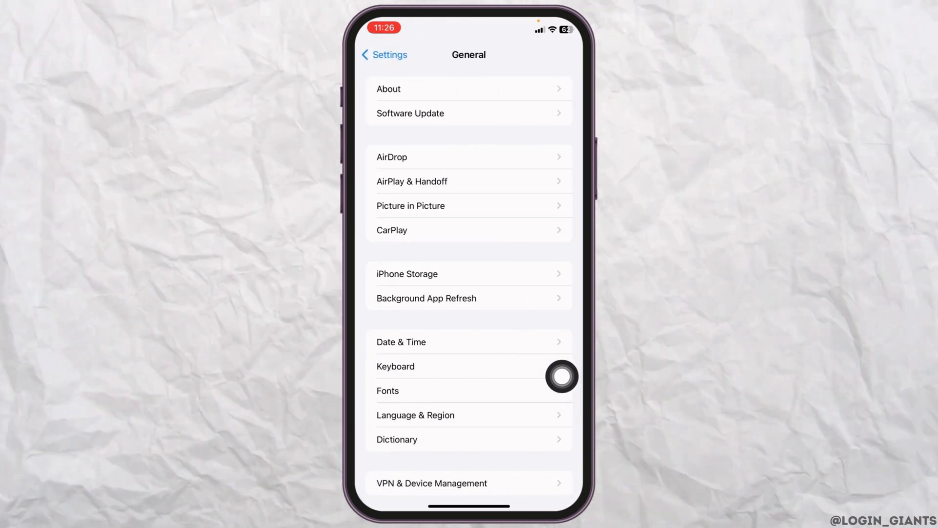
Step: Check the available iOS 17.2 update, then bring up Transfer or Reset iPhone
click(411, 112)
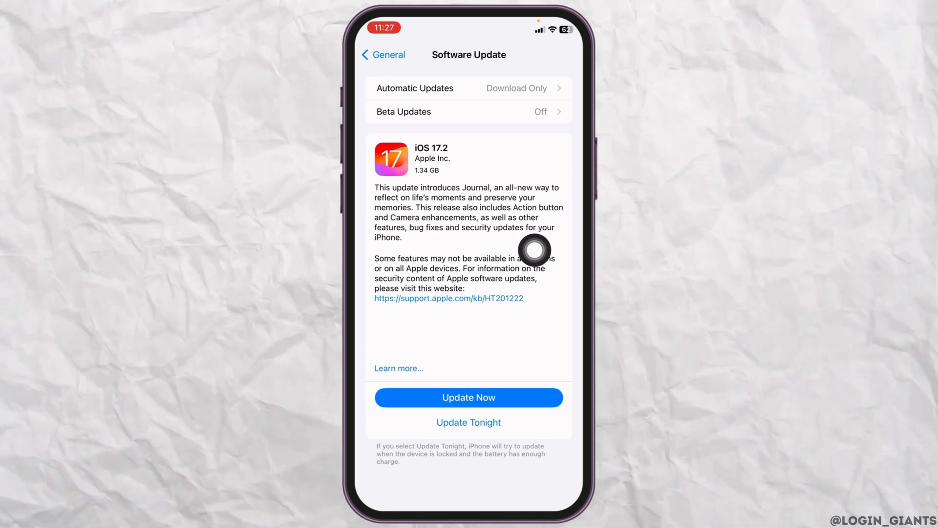
click(382, 54)
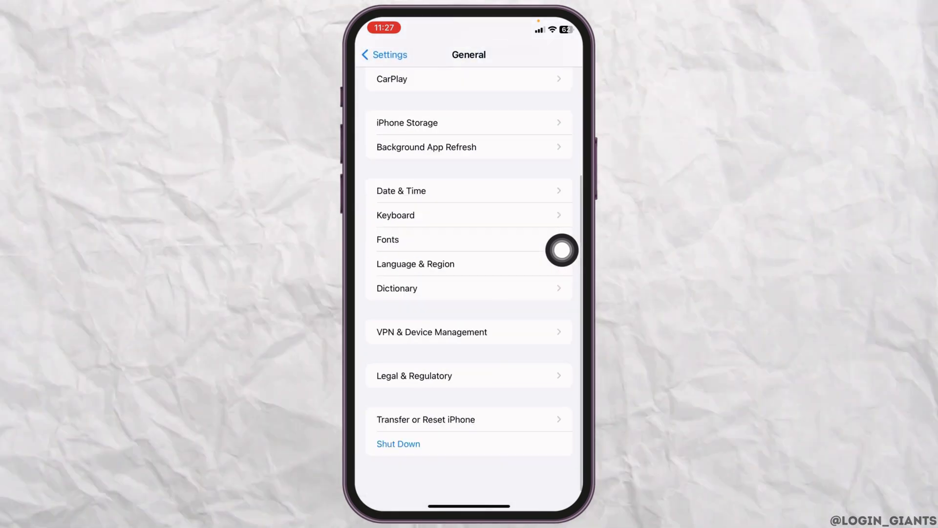
scroll(down, 3)
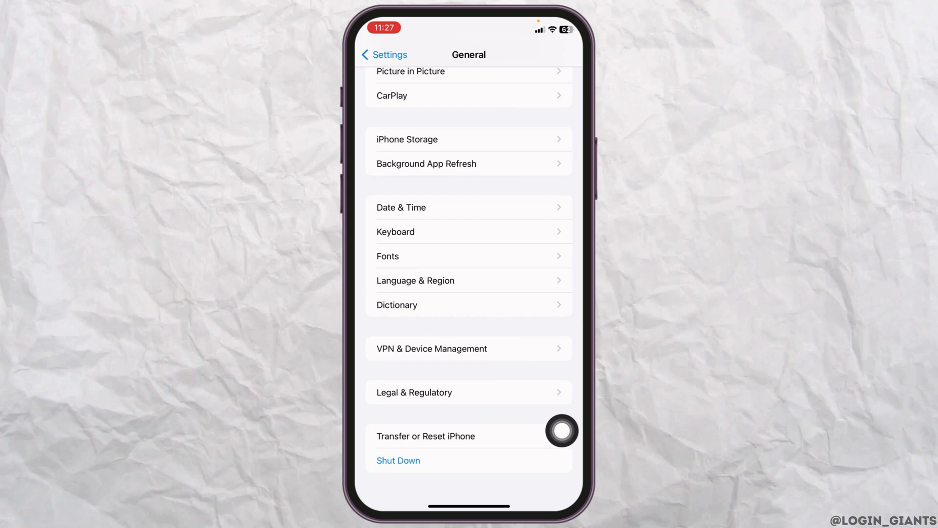
click(426, 435)
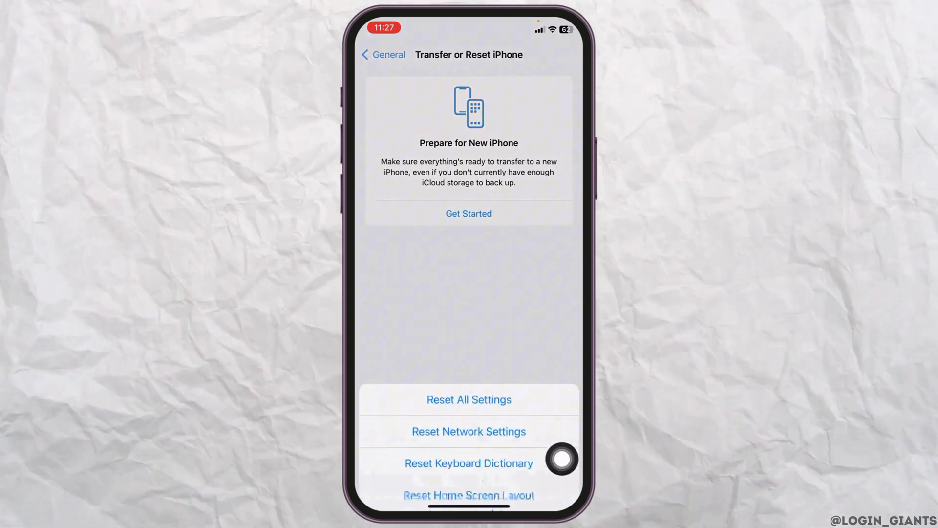